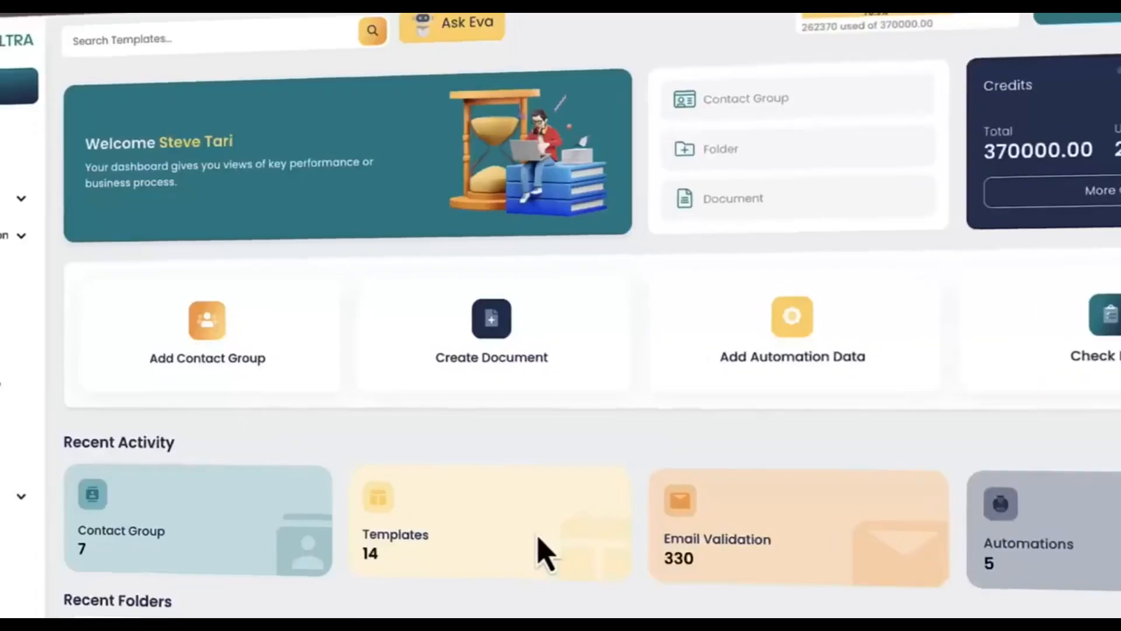
Step: Expand the Document menu in the sidebar to show creation and list options
scroll("down", 3)
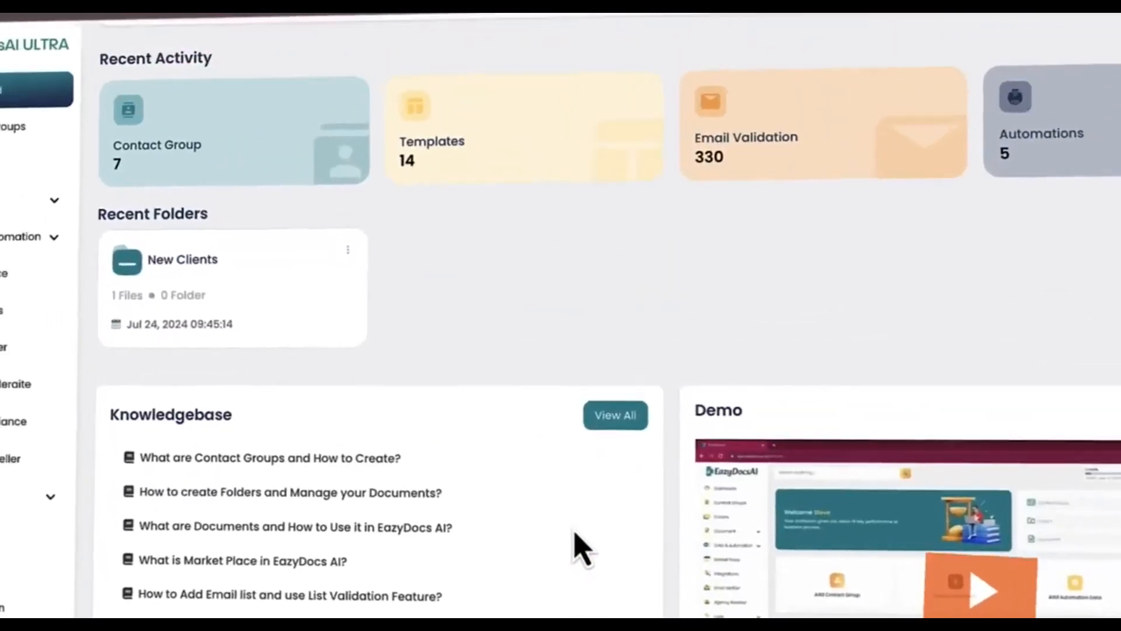
left_click(85, 200)
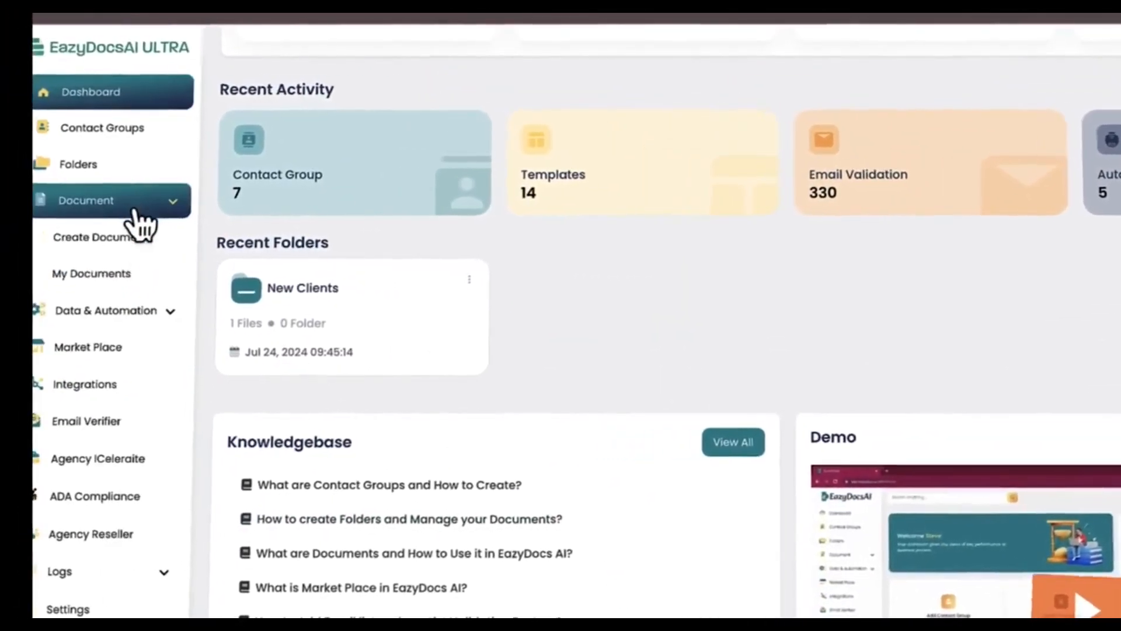
Step: Start a new document using the Sales Invoice template via Create Document
left_click(91, 274)
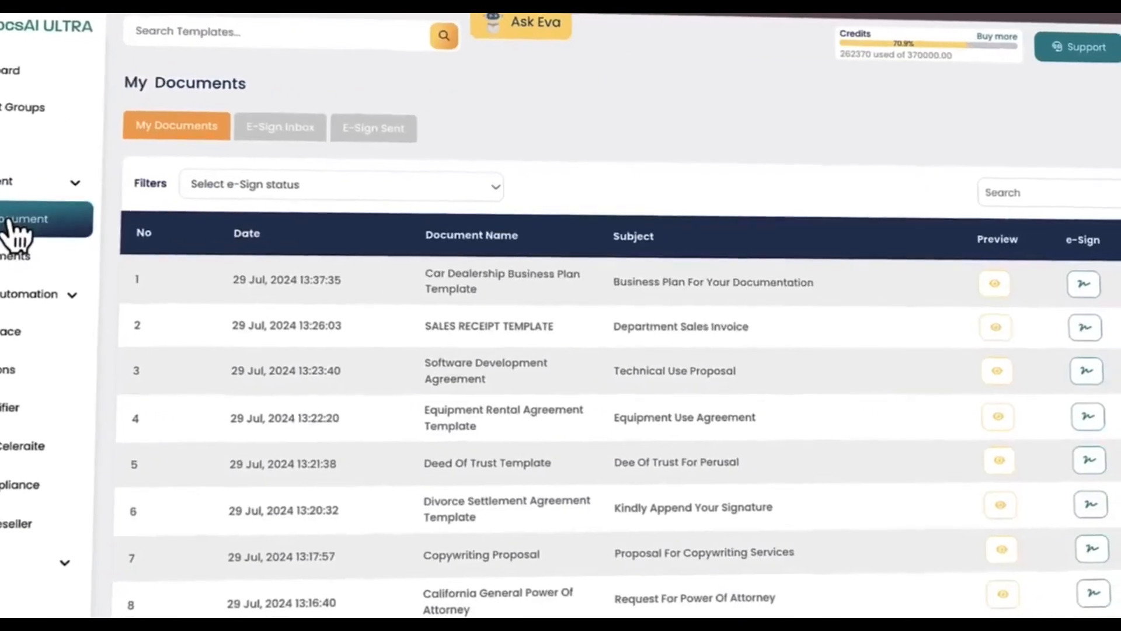
left_click(24, 219)
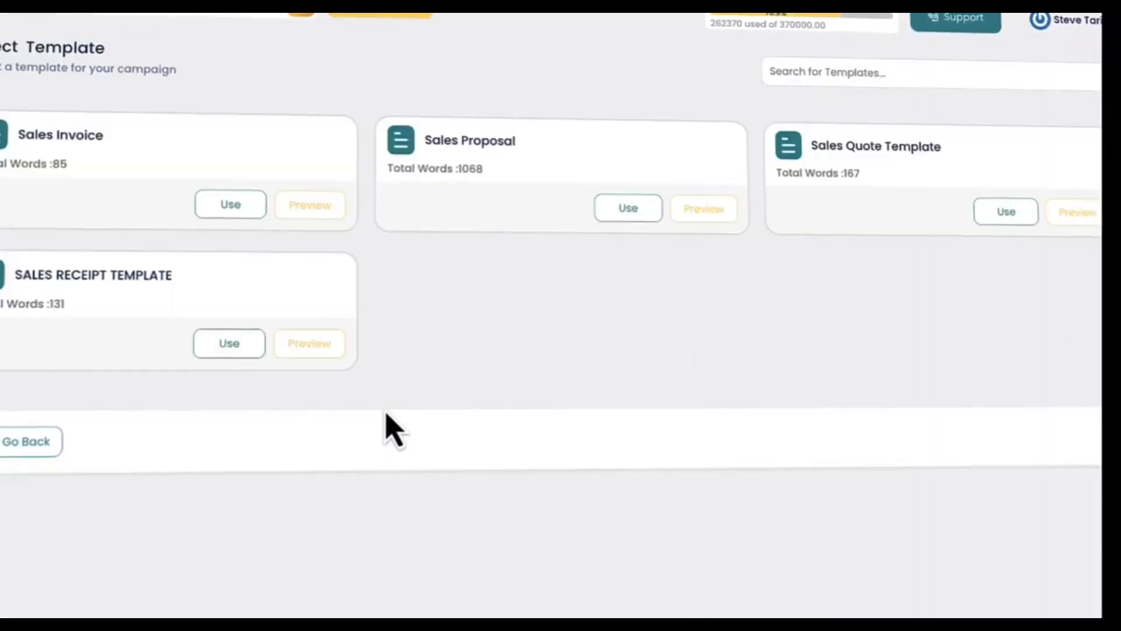
left_click(230, 204)
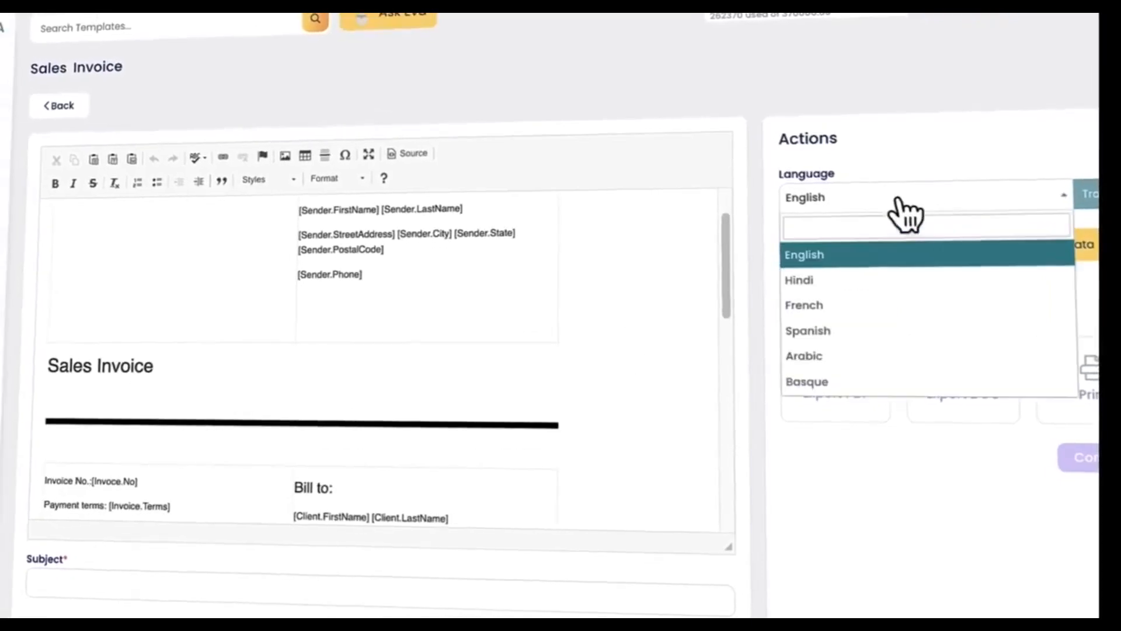